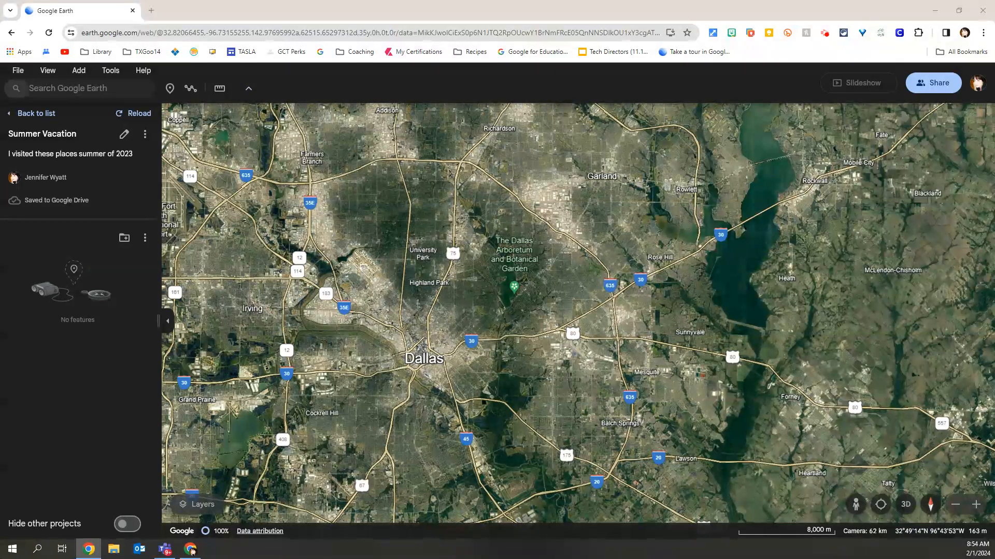
Step: Search Google Earth for 'fine arts' from within the Summer Vacation project
left_click(70, 88)
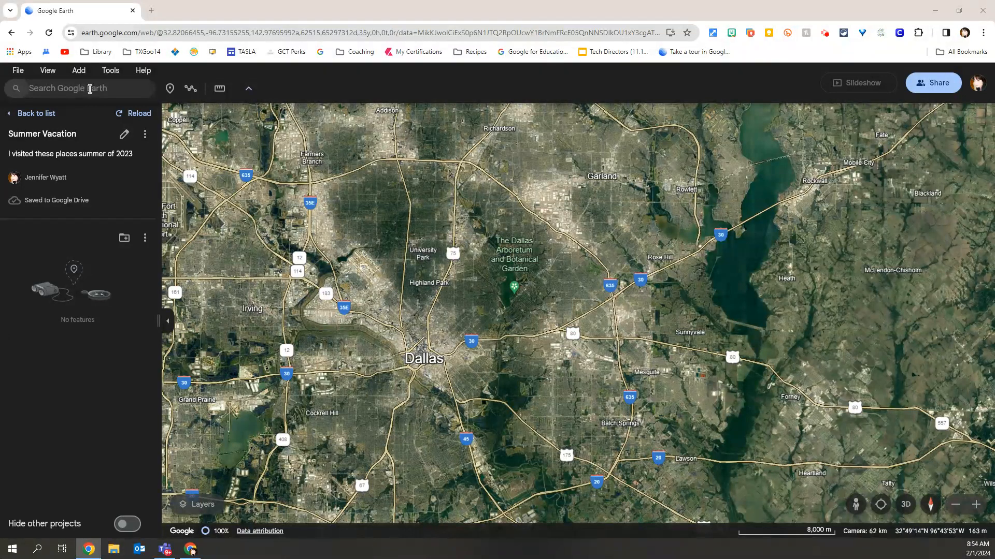
left_click(89, 88)
type("fine arts")
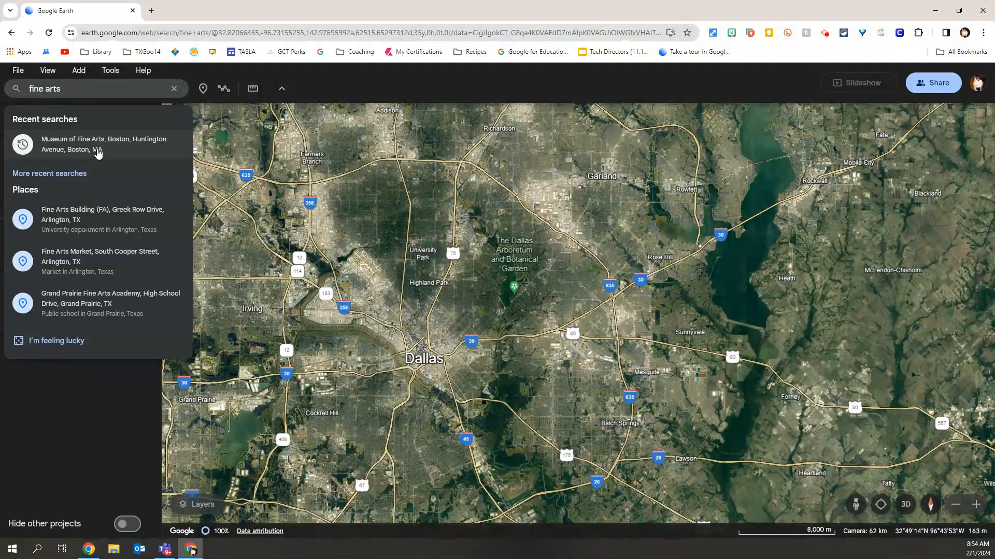
Step: Fly to Museum of Fine Arts, Boston from recent searches and browse its photos
left_click(98, 144)
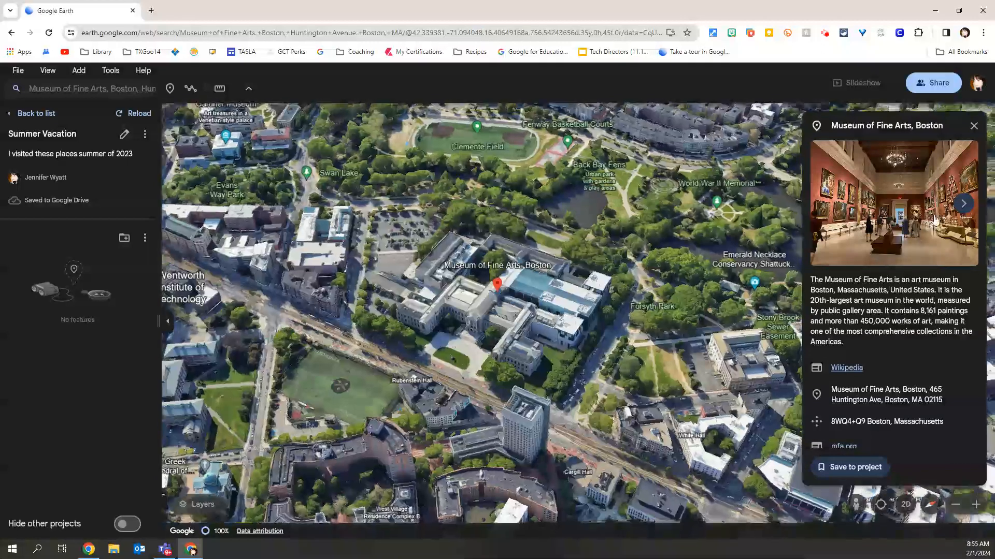
left_click(964, 203)
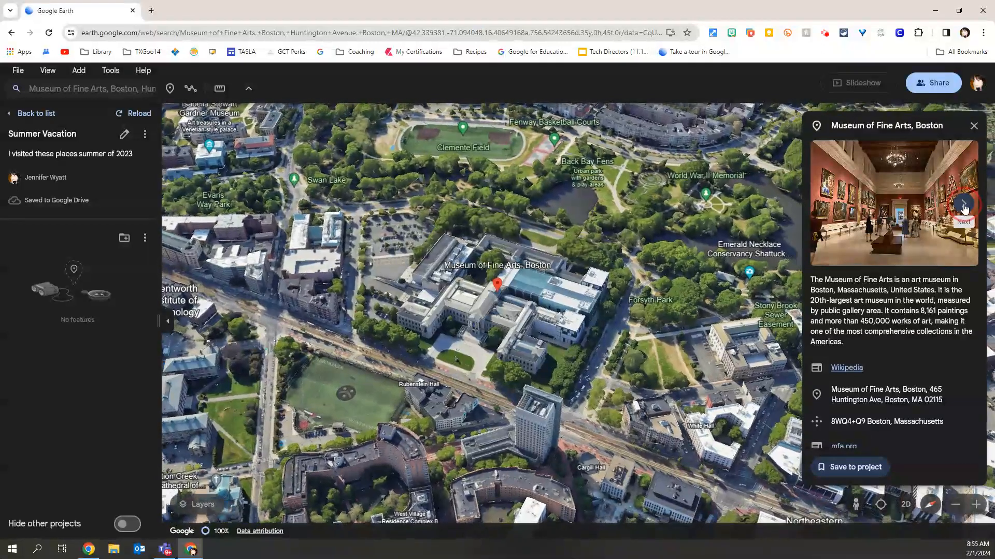
Step: View the next museum photo and save it as a place in Summer Vacation
left_click(963, 204)
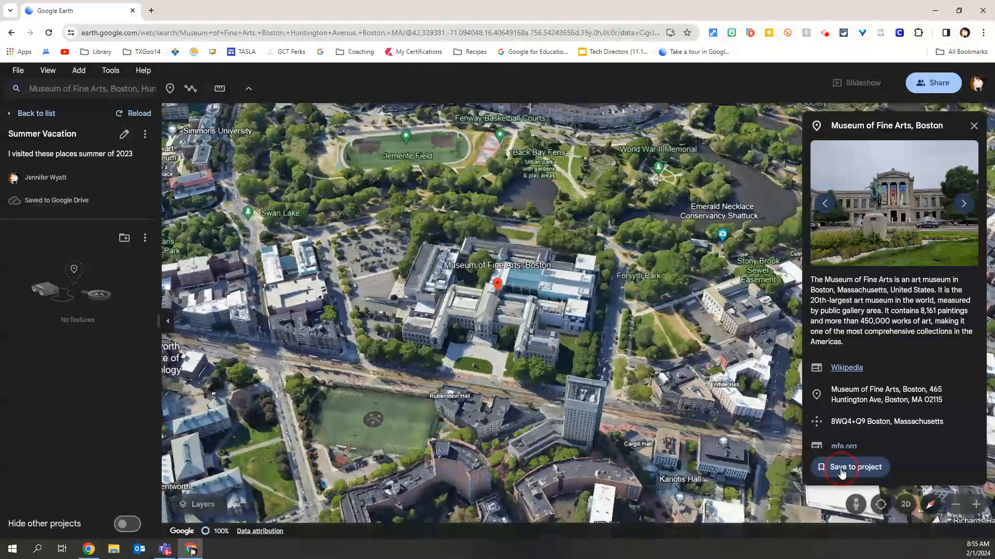
left_click(850, 467)
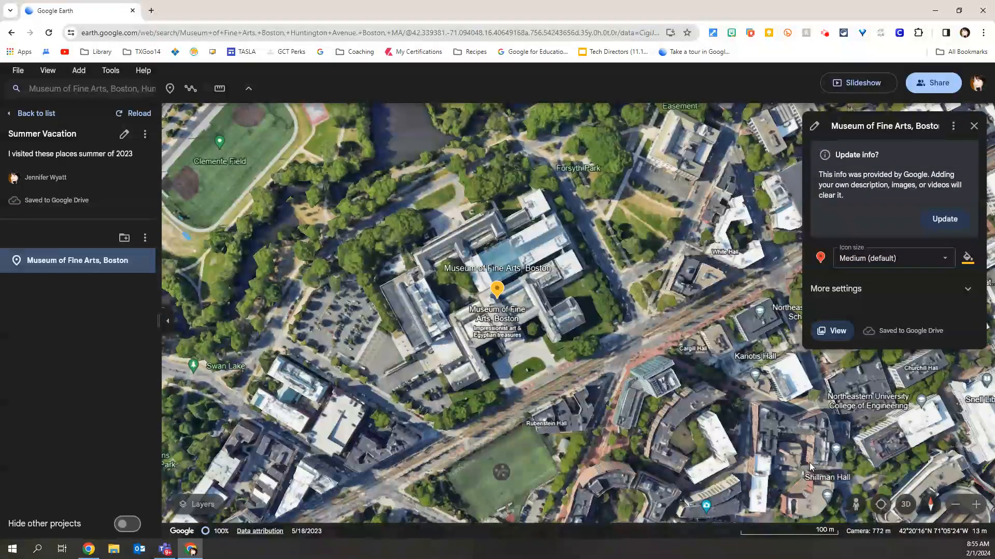